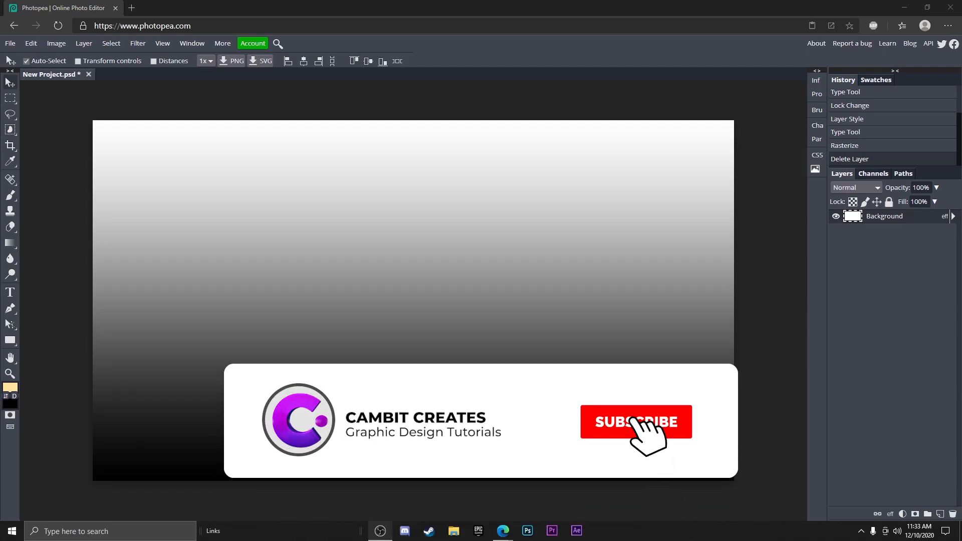
Type RAINBOW in Luckiest Guy at 300 px and reposition it on the canvas
left_click(634, 421)
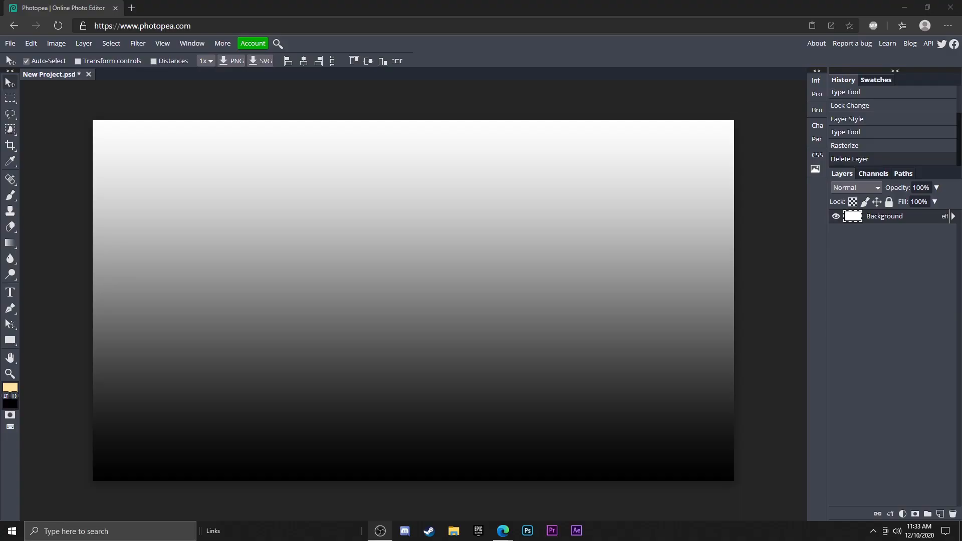
left_click(10, 292)
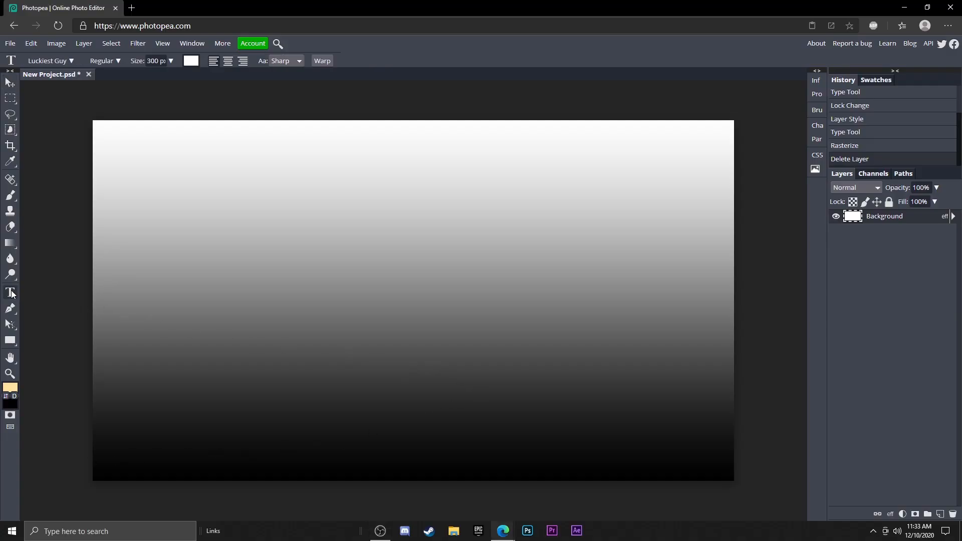
type("R")
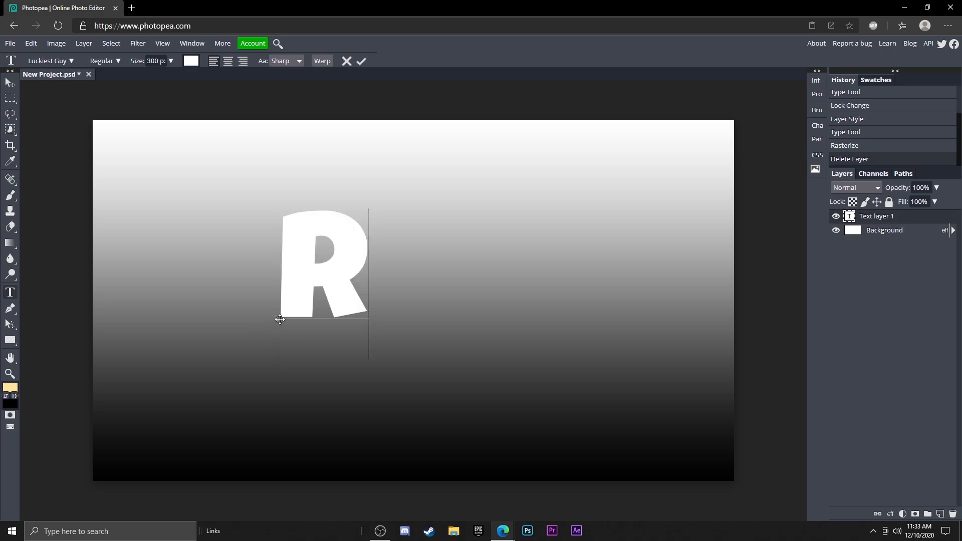
type("AINBOW")
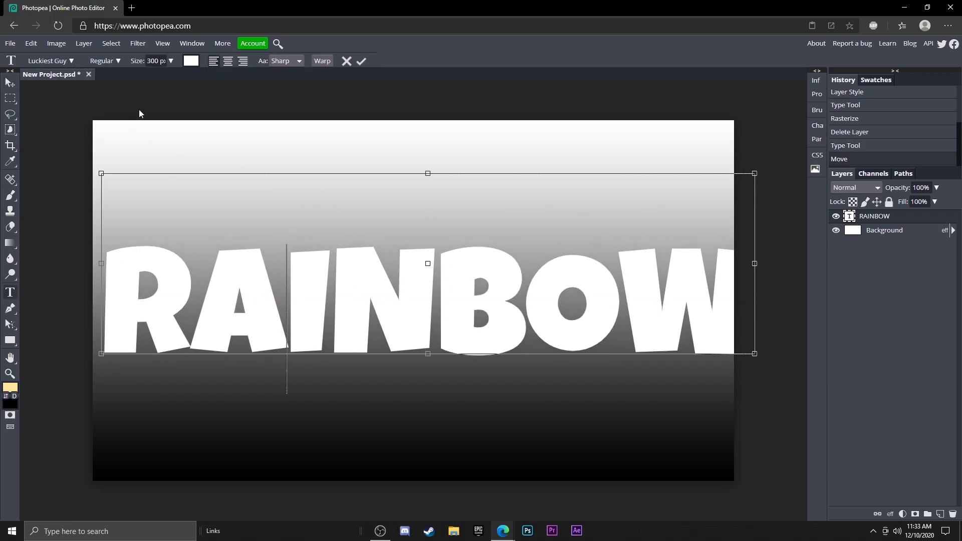
left_click_drag(171, 77, 153, 76)
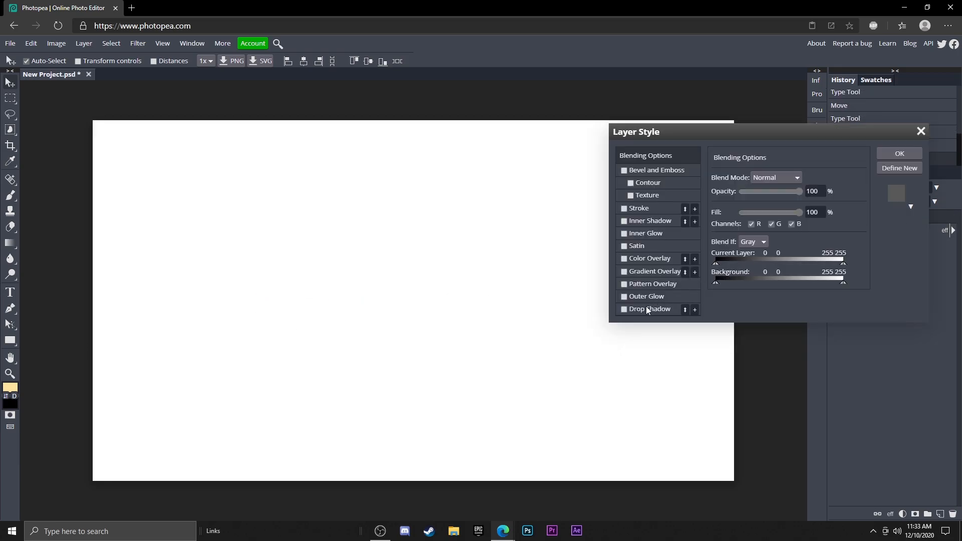
Enable Gradient Overlay on the RAINBOW text and open its gradient for editing
left_click(624, 271)
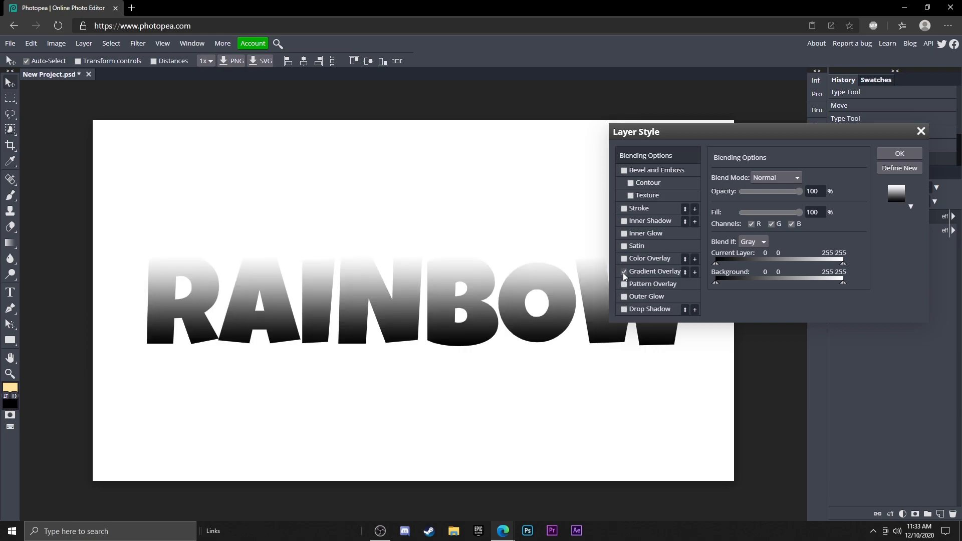
left_click(655, 271)
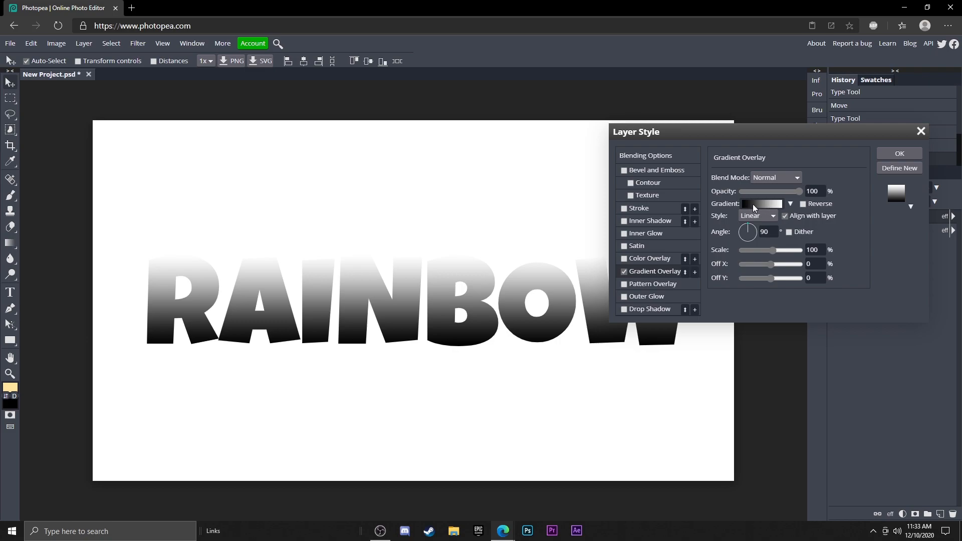
left_click(760, 203)
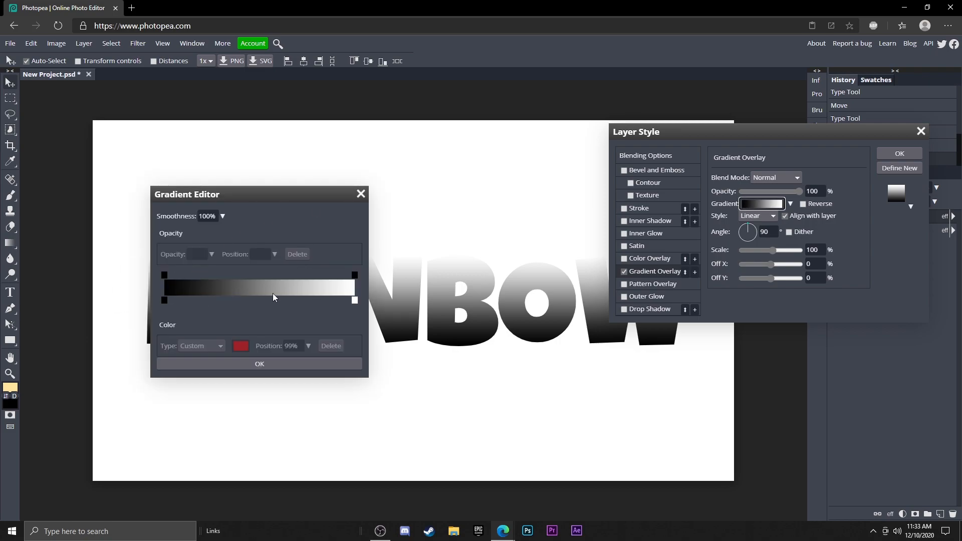
mouse_move(255, 307)
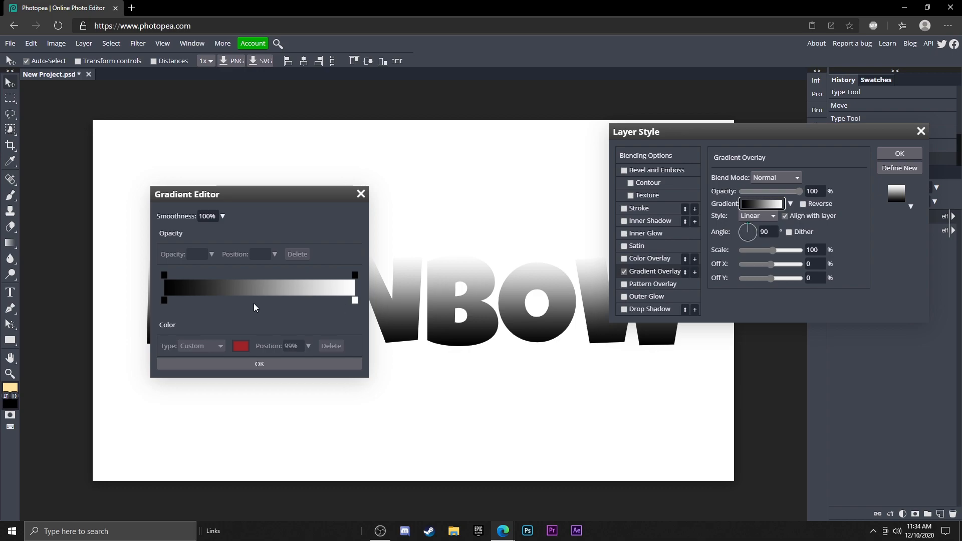
Add and colour the first gradient stops red, pink and blue
left_click(164, 300)
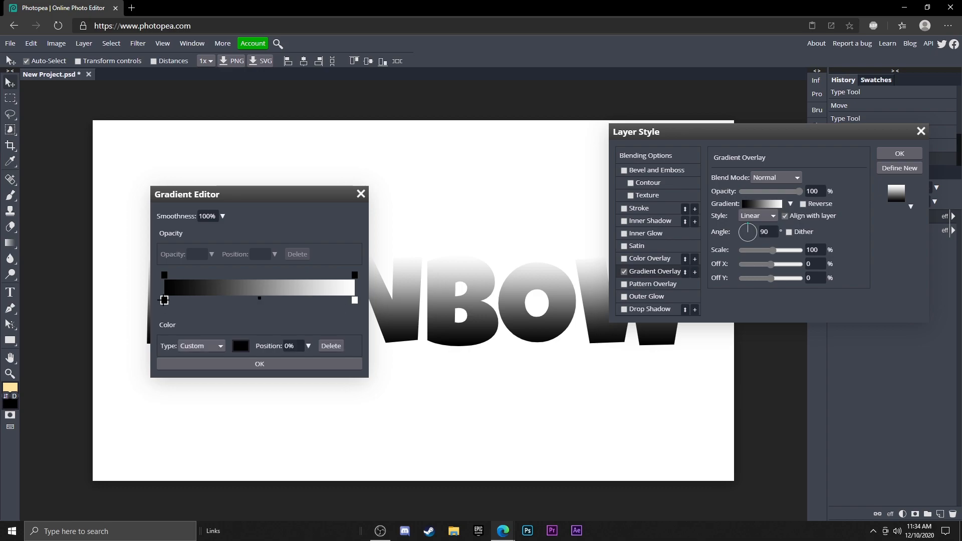
left_click(239, 345)
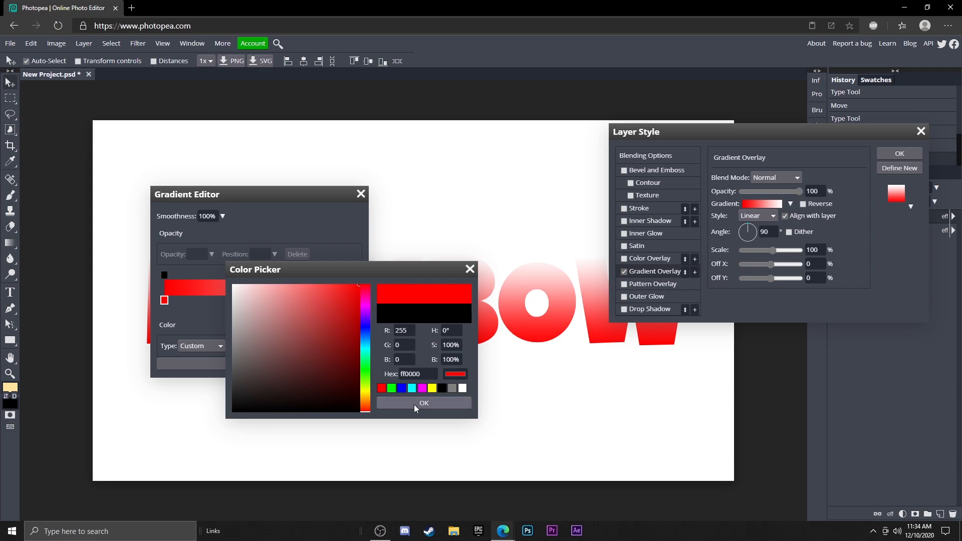
left_click(424, 403)
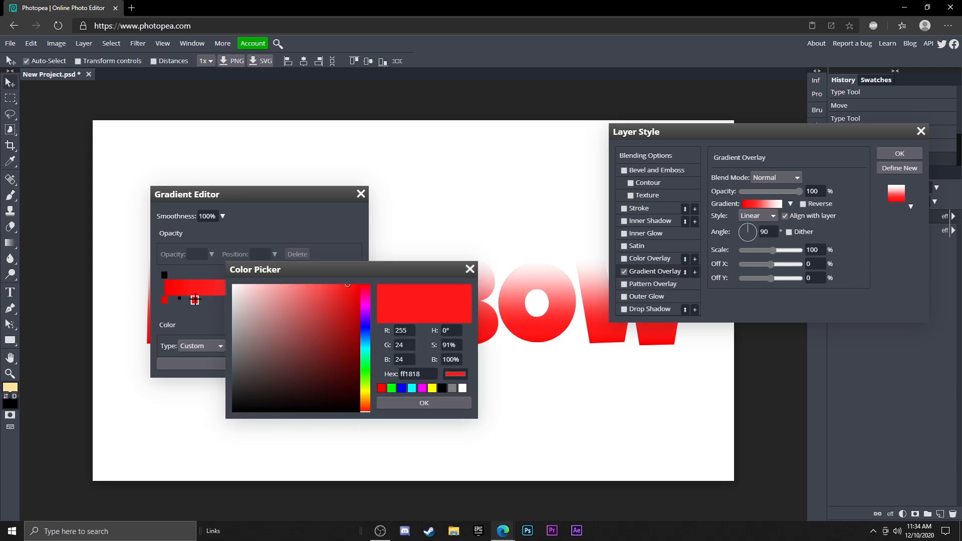
left_click_drag(366, 284, 367, 307)
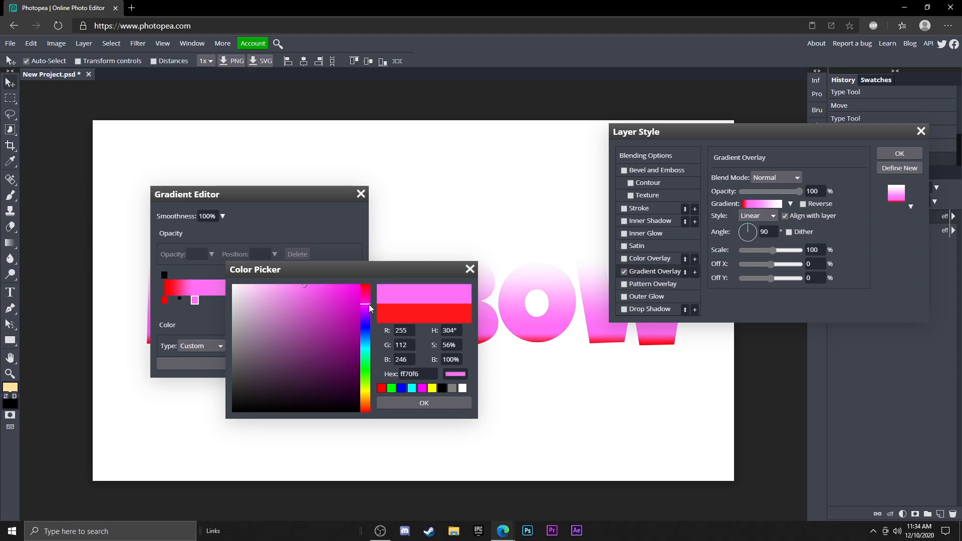
left_click(423, 402)
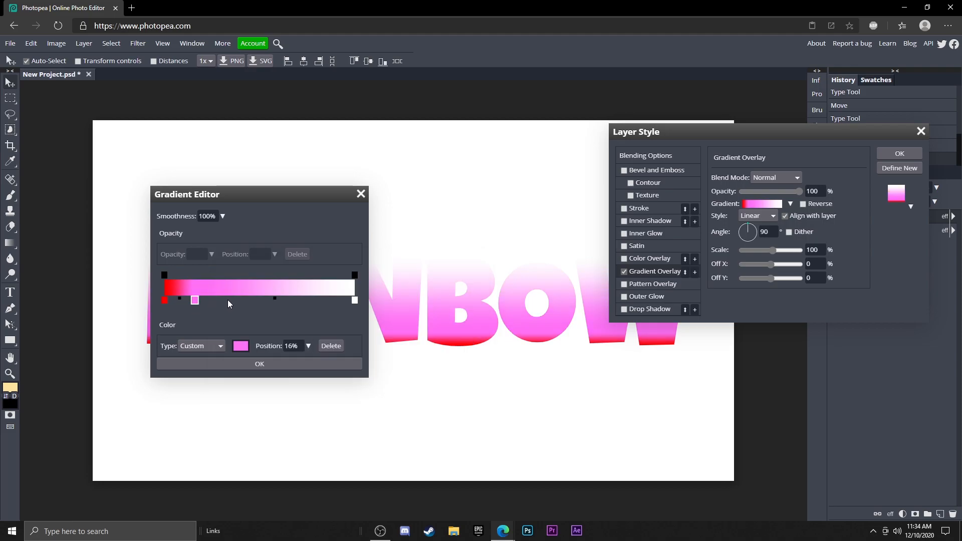
left_click_drag(194, 301, 224, 300)
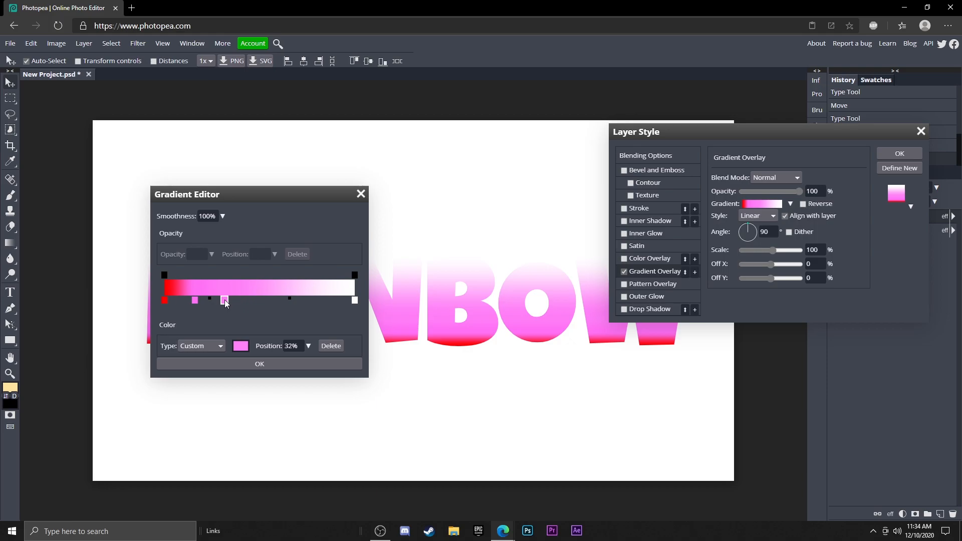
left_click(241, 345)
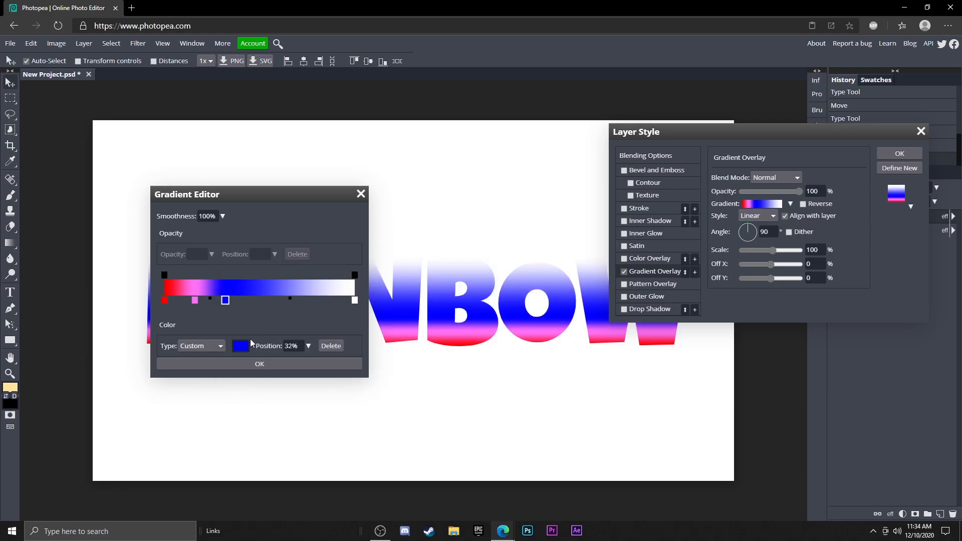
Colour the remaining stops cyan, green and yellow, then close the gradient editor
left_click_drag(224, 300, 233, 300)
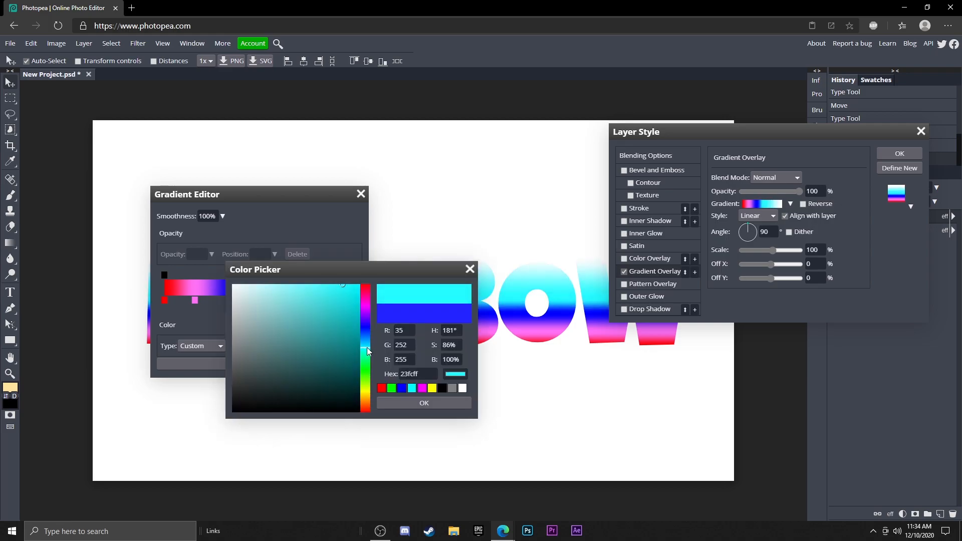
left_click(424, 403)
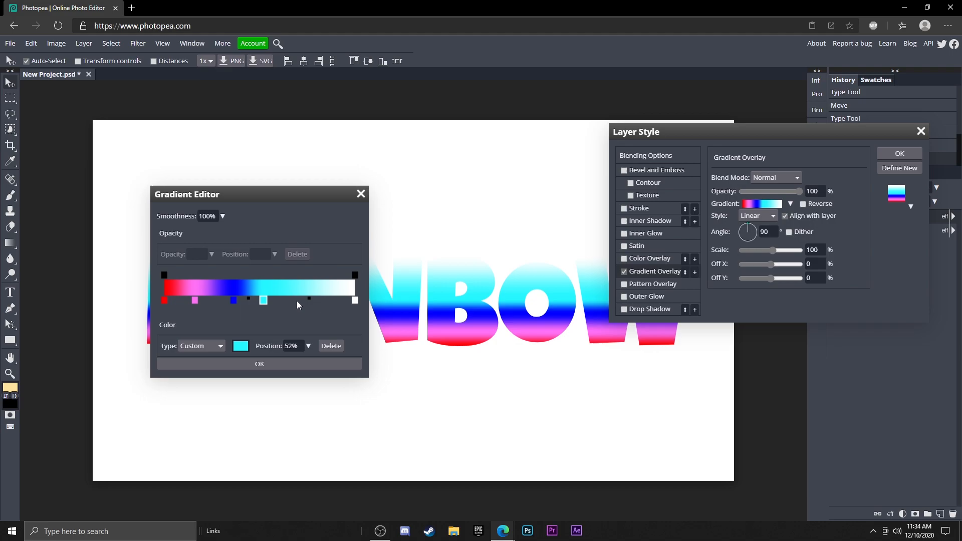
left_click_drag(263, 301, 295, 300)
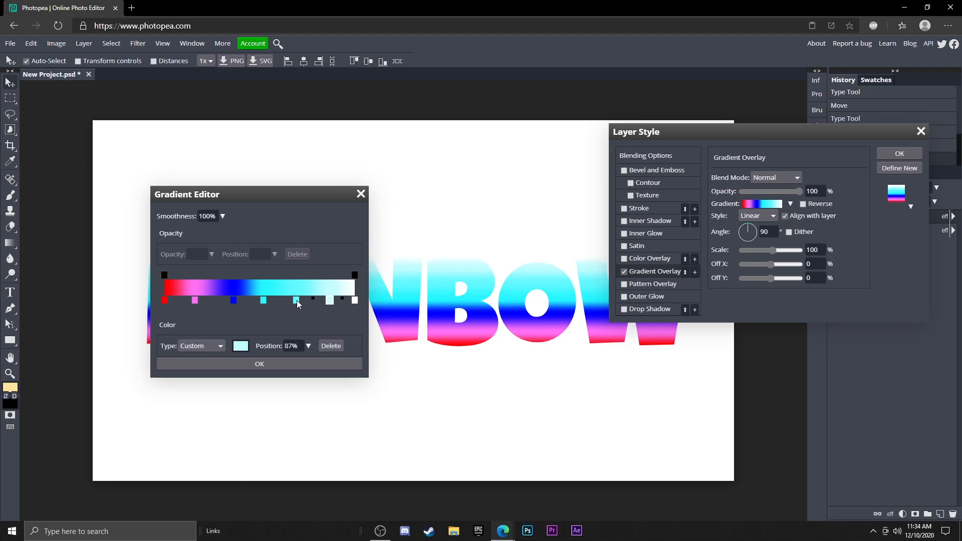
left_click(241, 345)
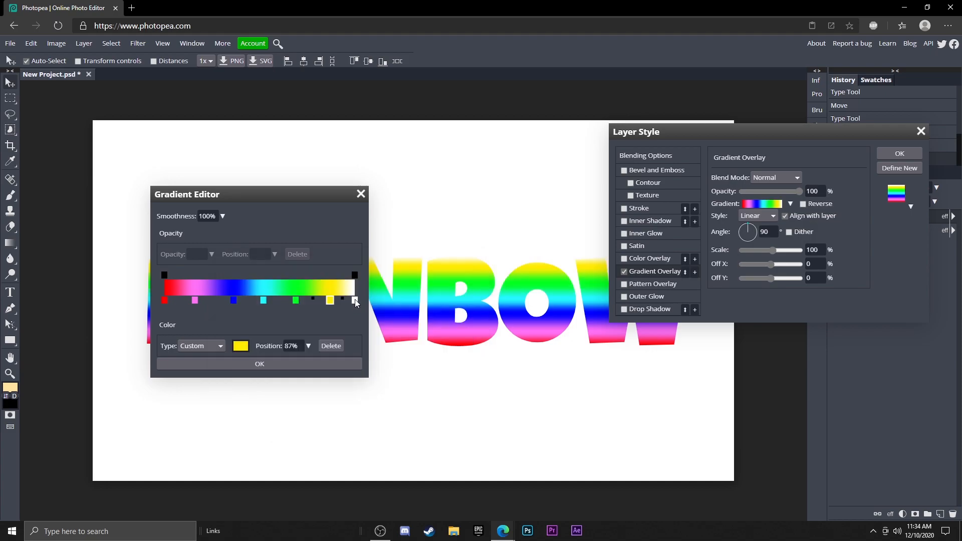
left_click(240, 345)
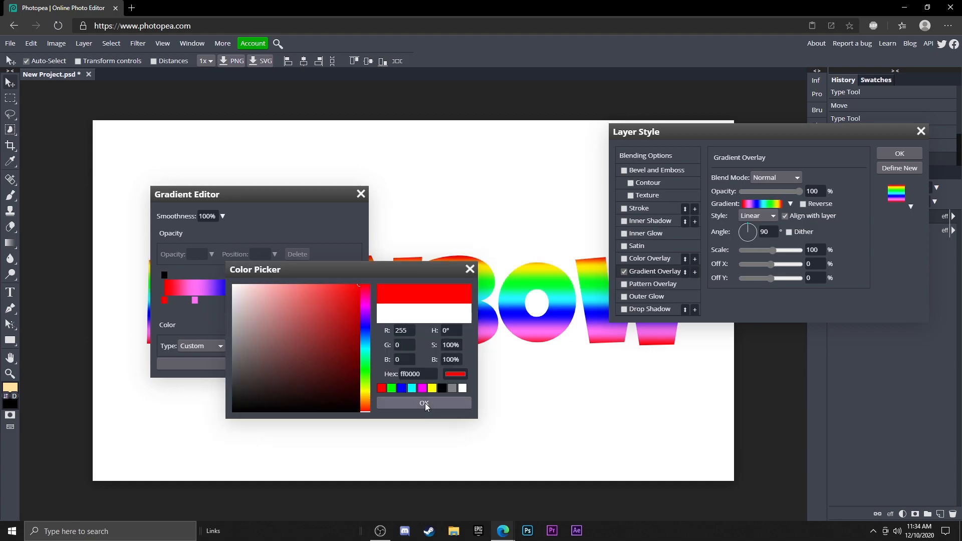
left_click(424, 403)
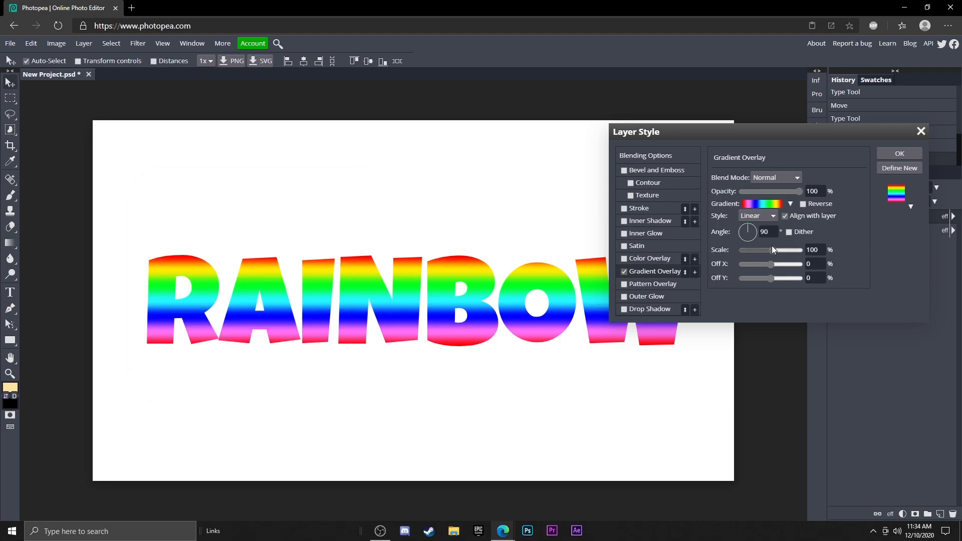
Set the gradient overlay scale to 97% and turn on Inner Glow
left_click_drag(801, 250, 742, 251)
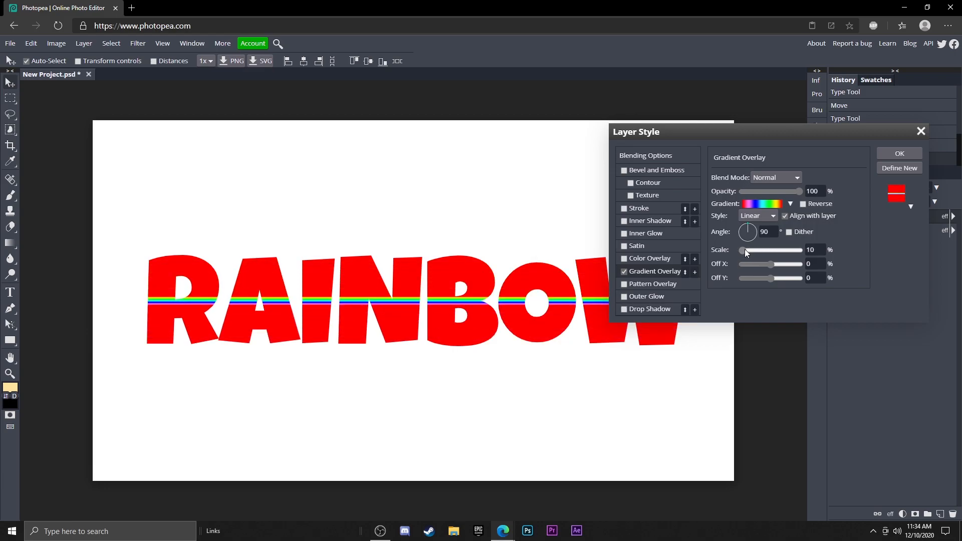
left_click_drag(746, 249, 773, 250)
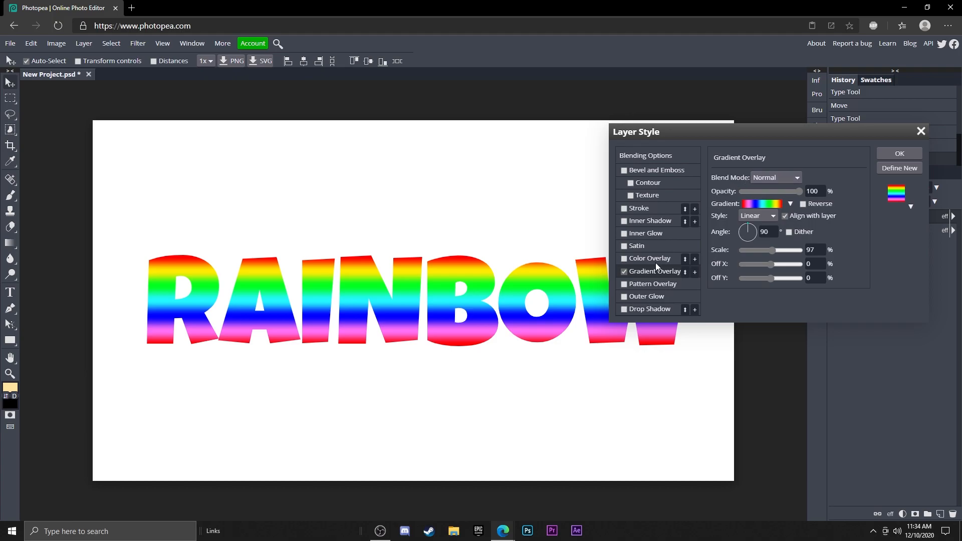
left_click(624, 233)
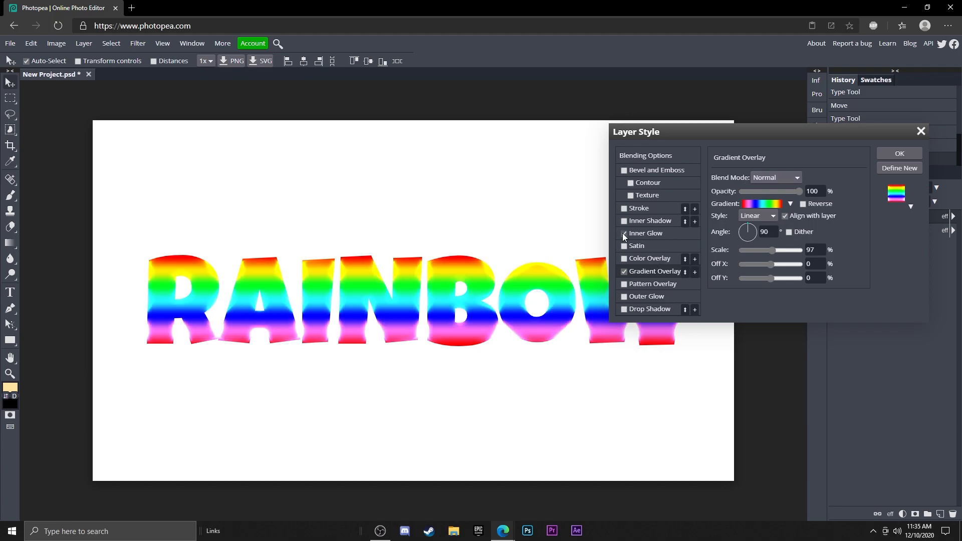
Give the inner glow white Color Dodge at 72% opacity, 9% spread, 15 px size
left_click(624, 234)
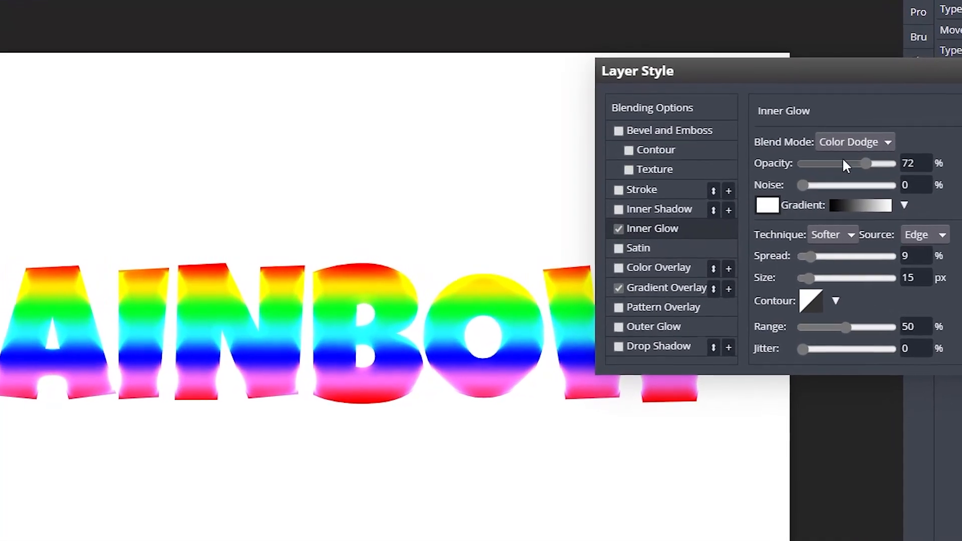
left_click(866, 142)
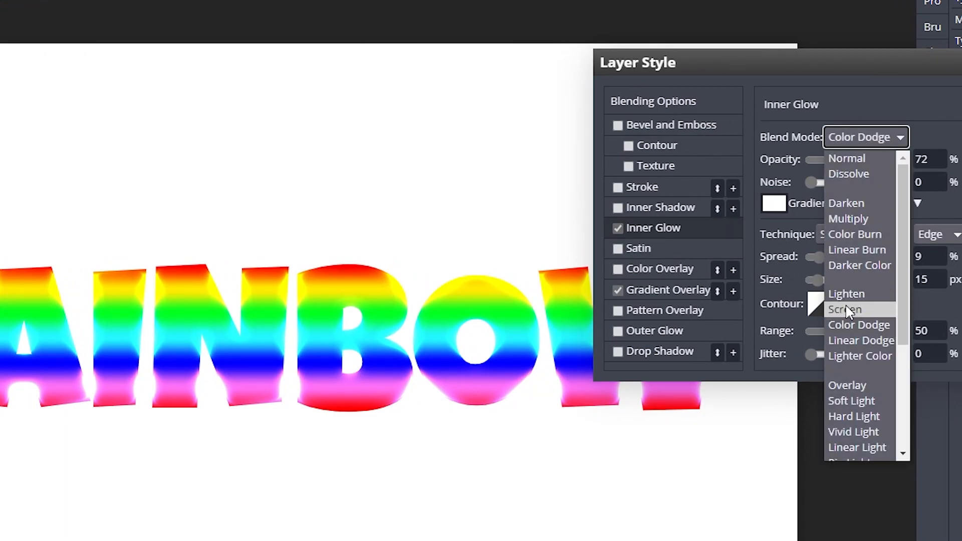
left_click(859, 324)
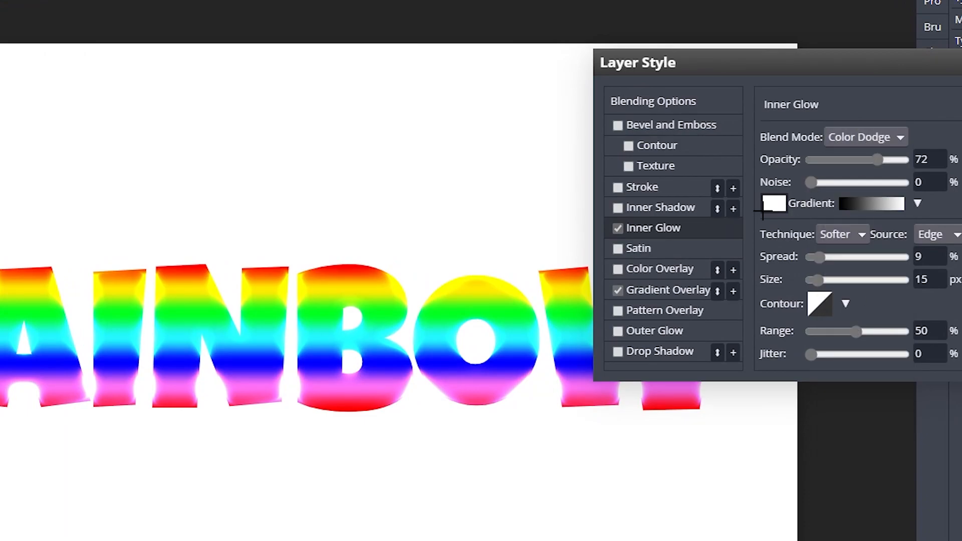
left_click(773, 203)
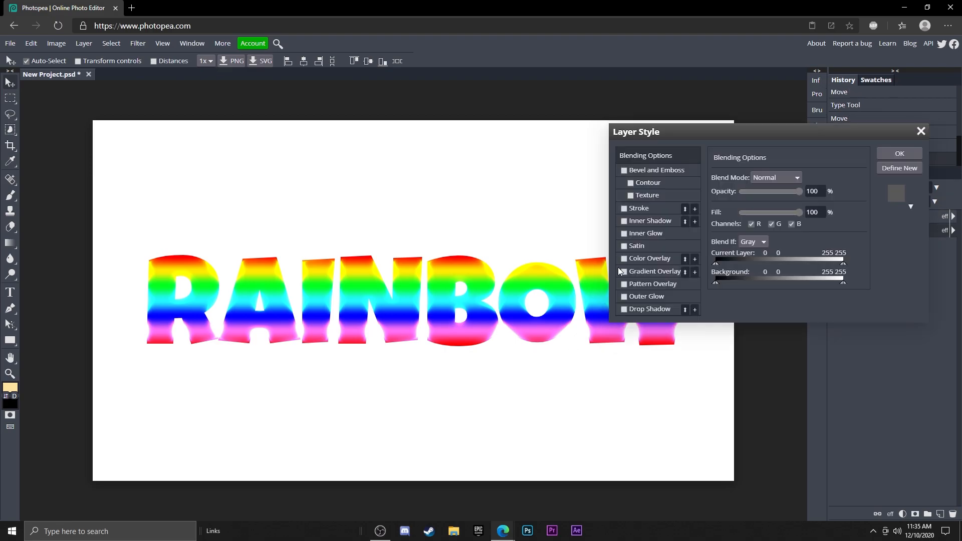
Turn the background solid black with a black Multiply Color Overlay
left_click(624, 258)
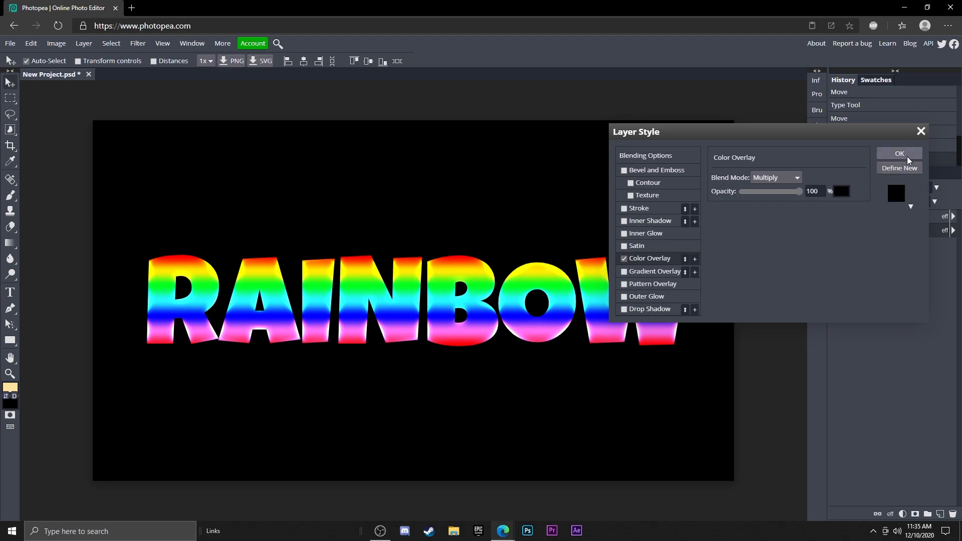
left_click(899, 153)
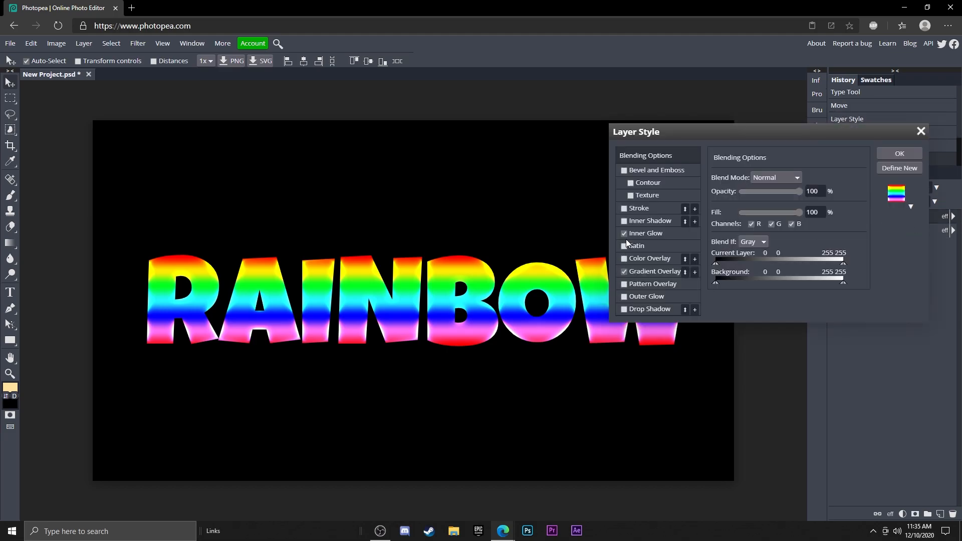
Strengthen the inner glow to 99% opacity, 16% spread and 12 px size
left_click(624, 233)
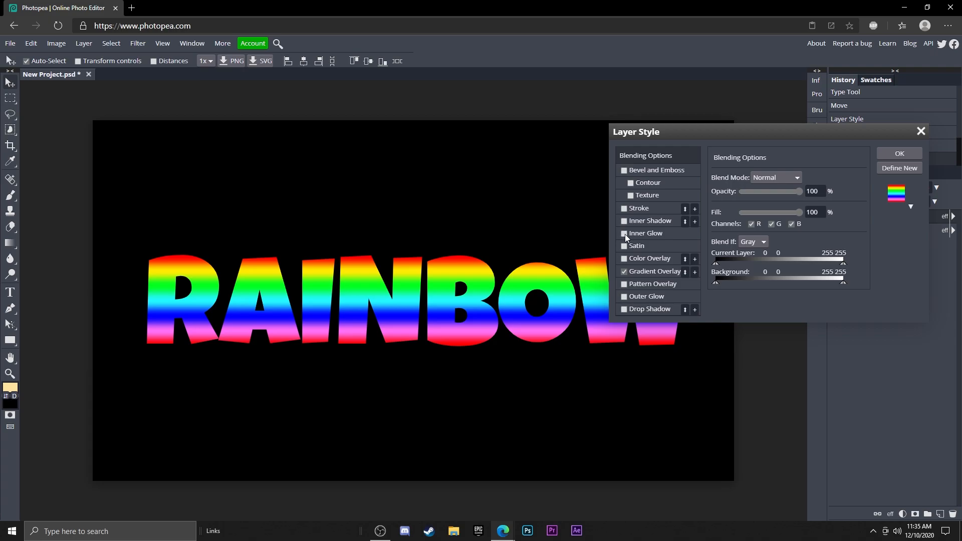
left_click(646, 233)
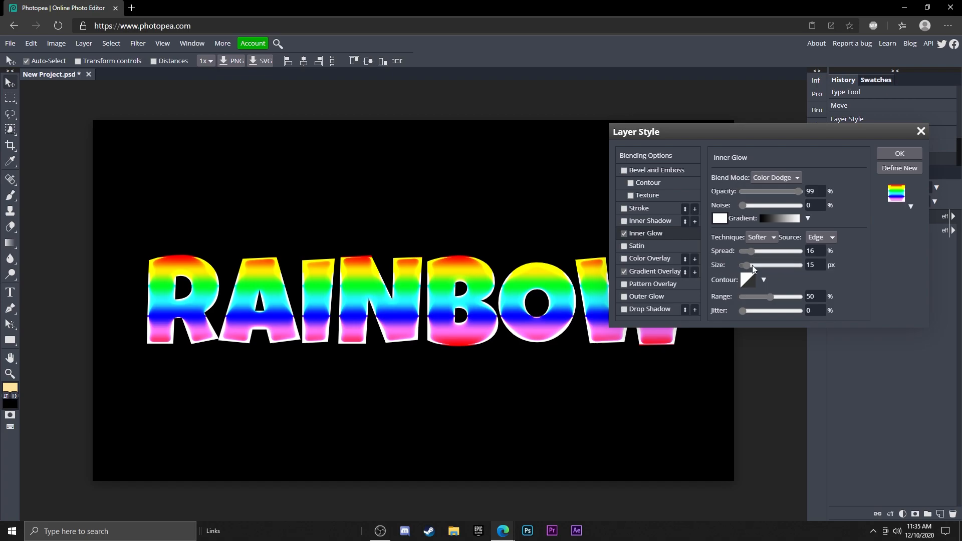
left_click_drag(752, 264, 746, 265)
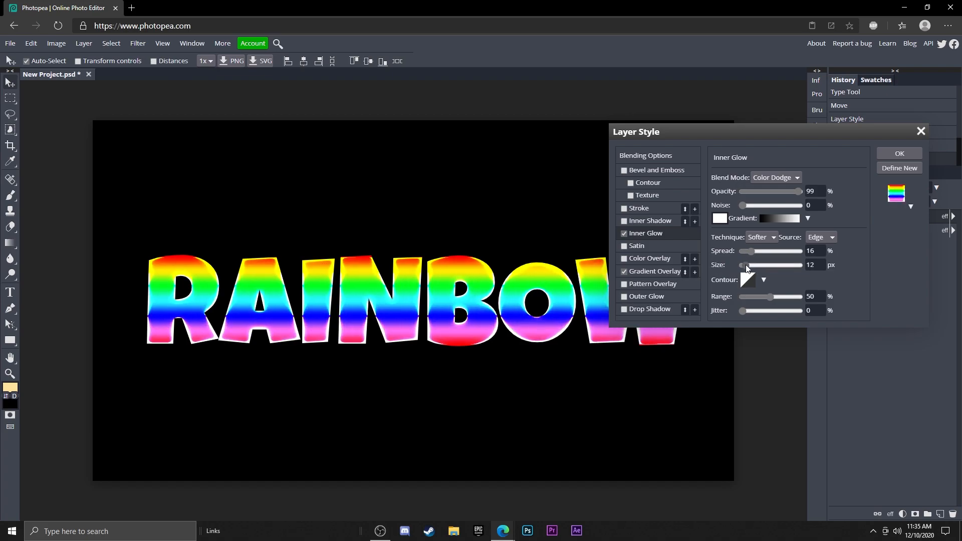
left_click(899, 153)
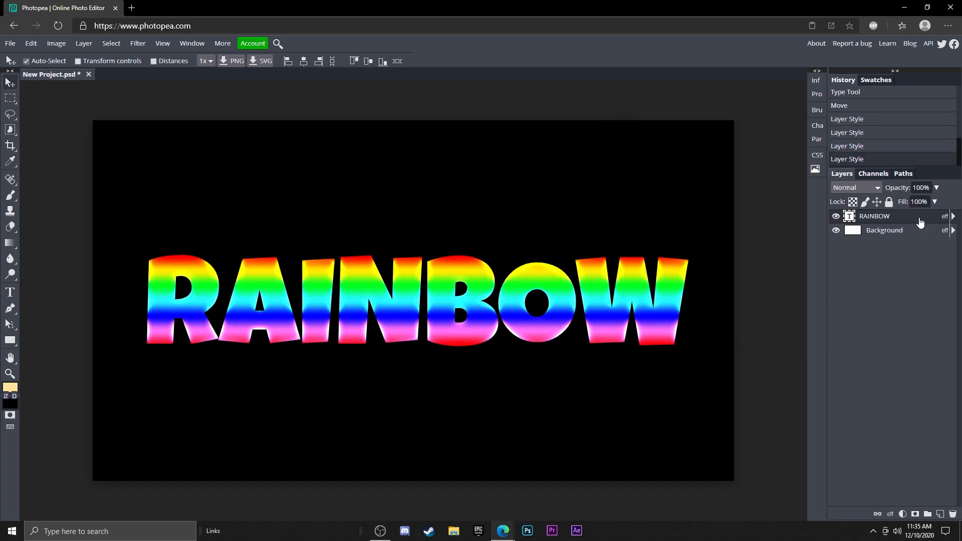
double_click(874, 216)
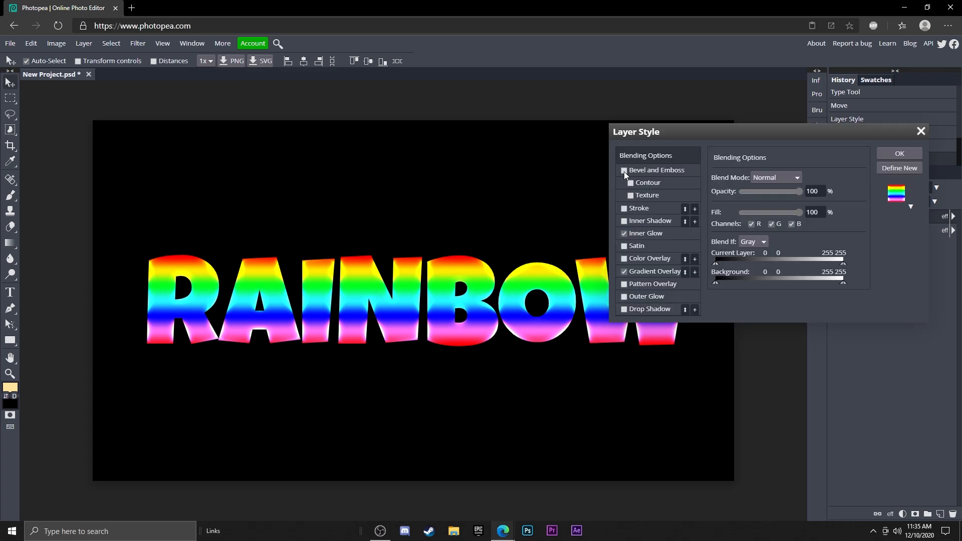
Try a Smooth Bevel and Emboss with 175% depth, 0% highlight, 32% shadow
left_click(624, 171)
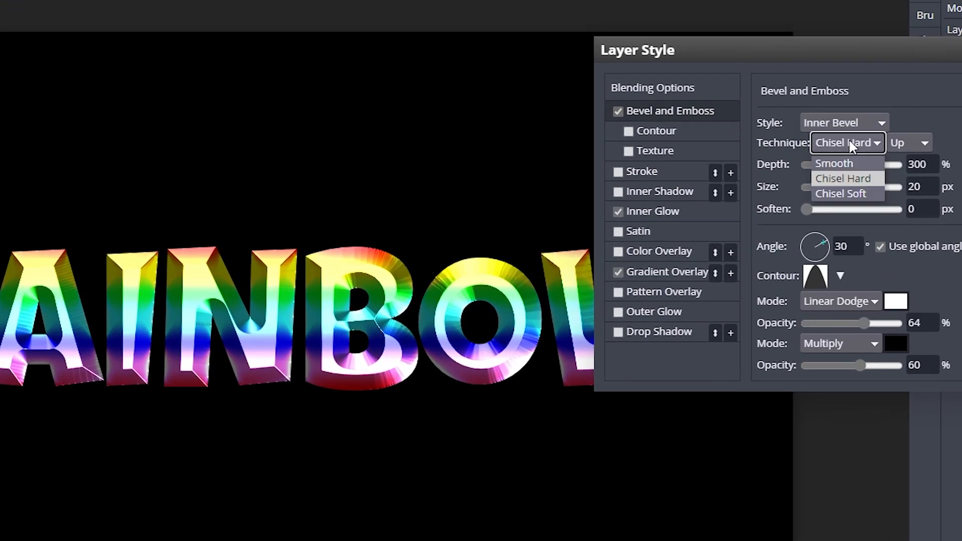
left_click(834, 163)
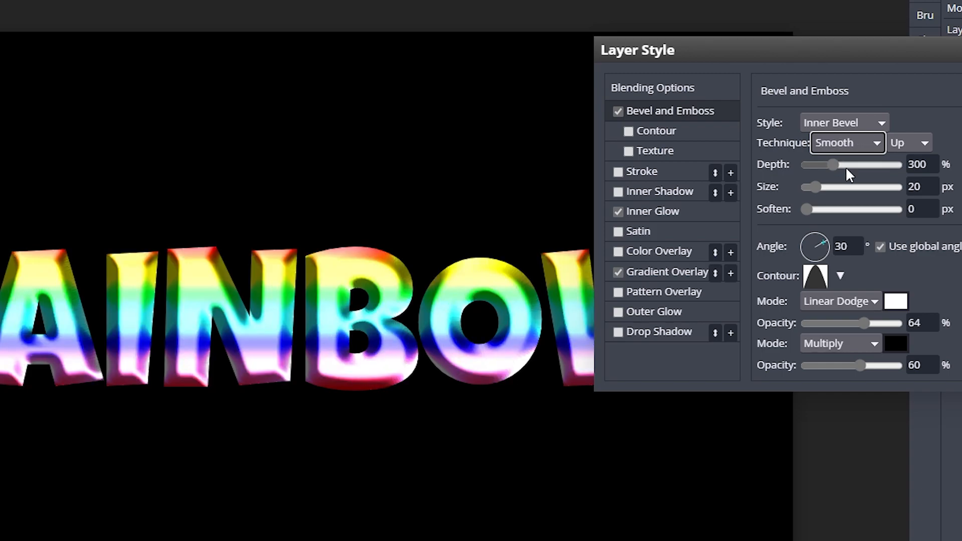
left_click_drag(828, 164, 816, 164)
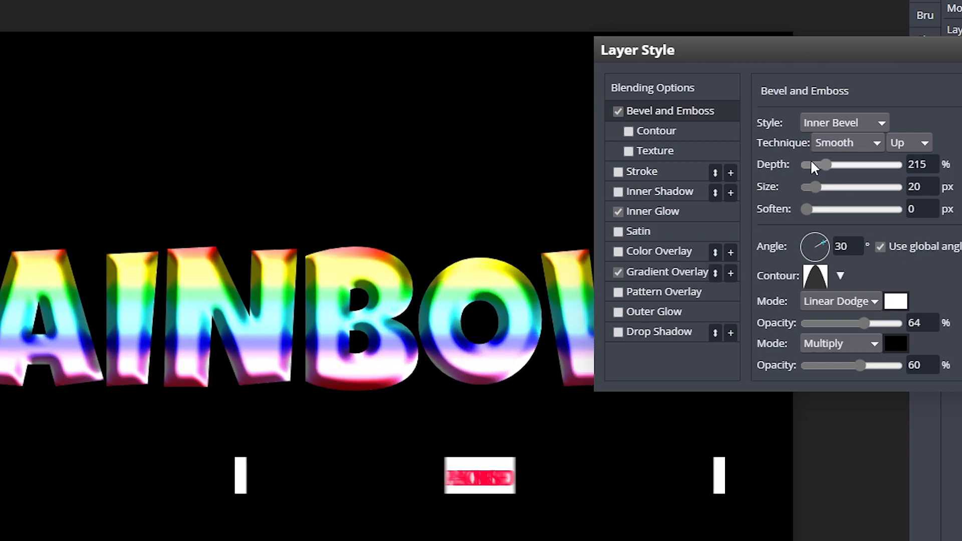
left_click_drag(828, 164, 816, 164)
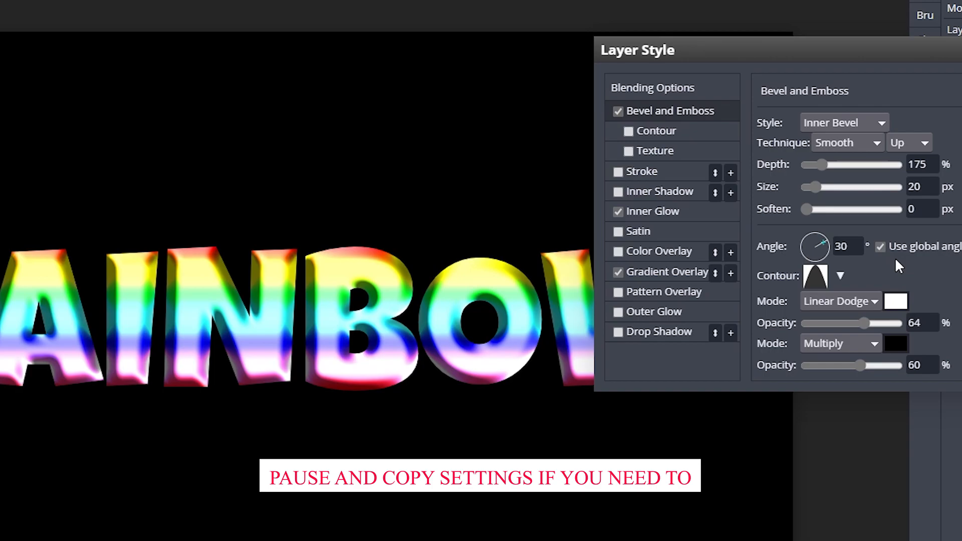
left_click_drag(867, 323, 809, 322)
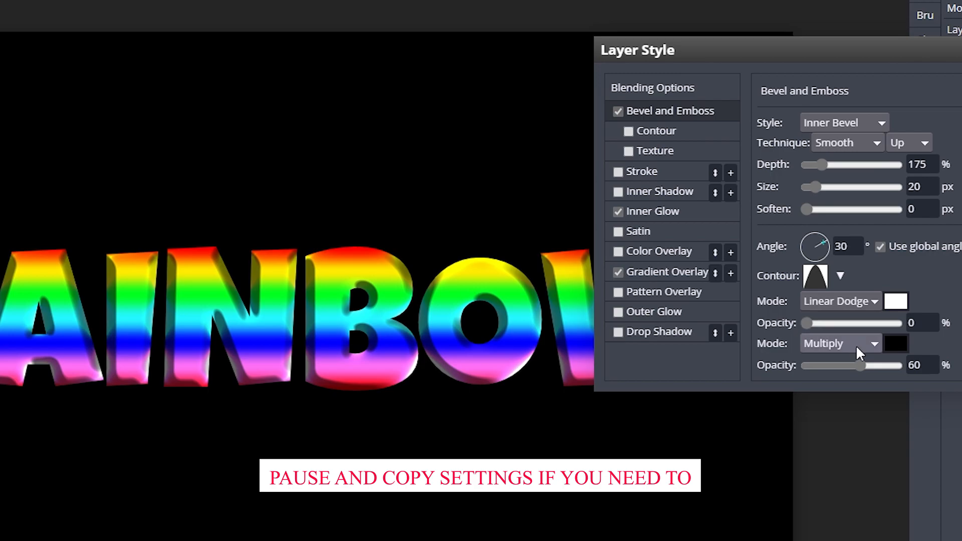
left_click_drag(865, 365, 841, 366)
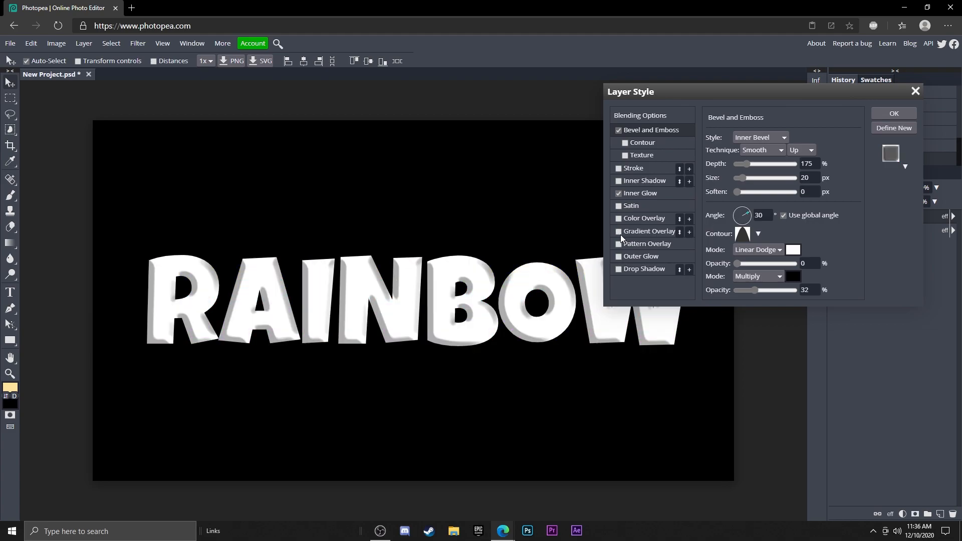
Re-enable Gradient Overlay, remove the bevel, and apply the style
left_click(618, 231)
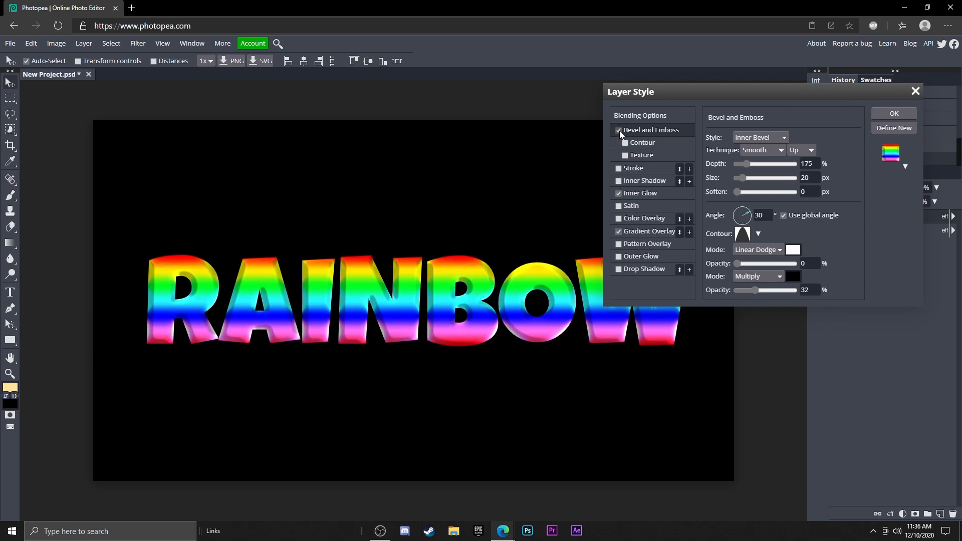
left_click(618, 131)
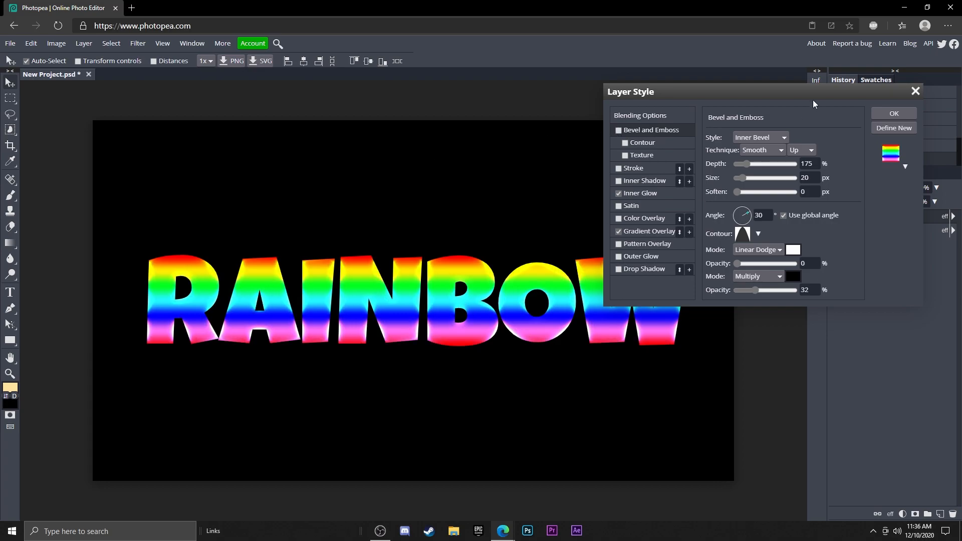
left_click(894, 113)
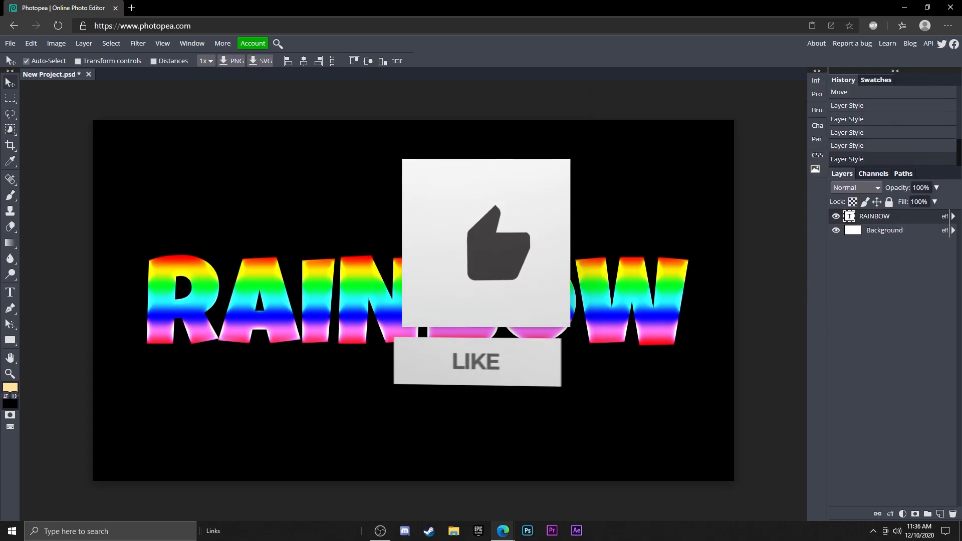